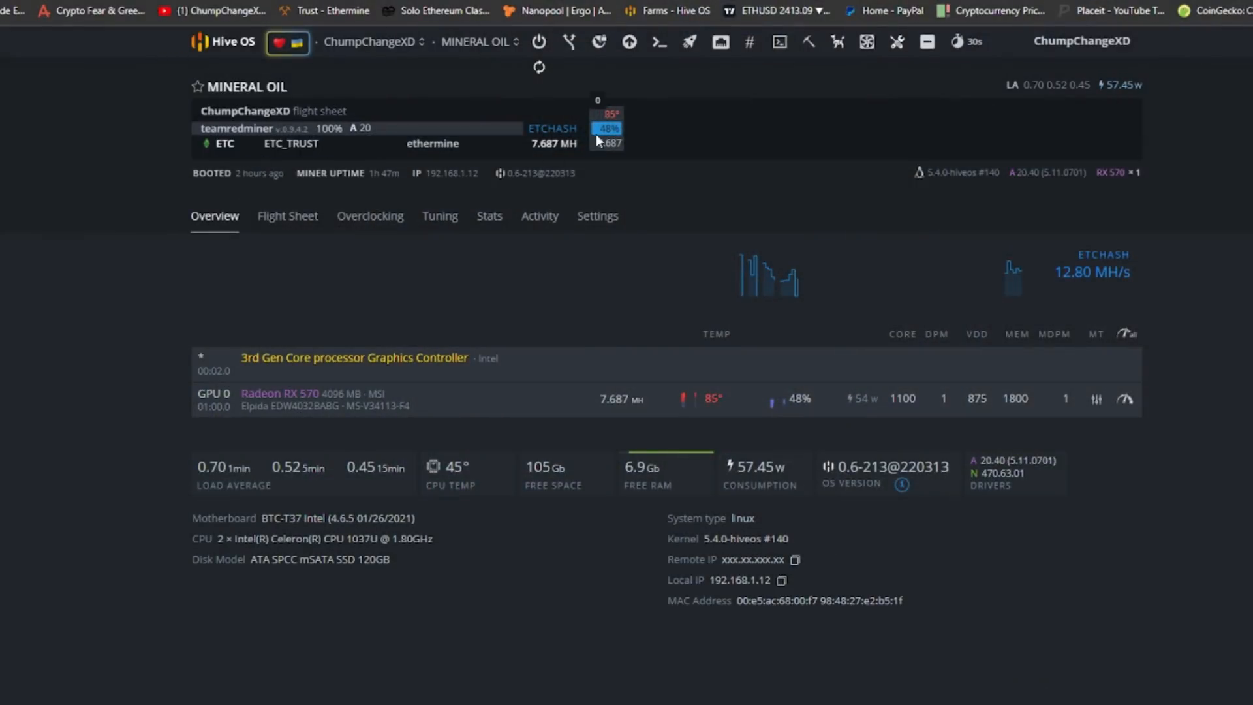
Show the teamredminer log for the MINERAL OIL worker from its miner stats area
{"action": "left_click", "coordinate": [780, 42]}
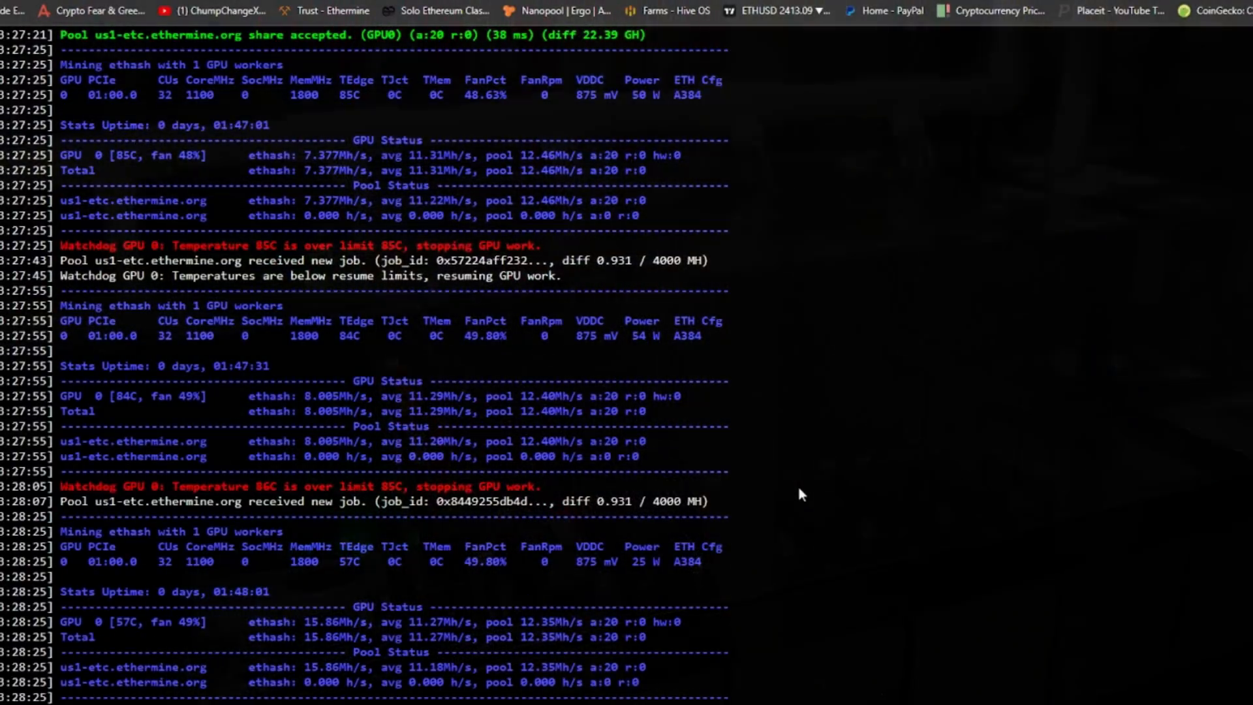
{"action": "scroll", "scroll_direction": "down", "scroll_amount": 3}
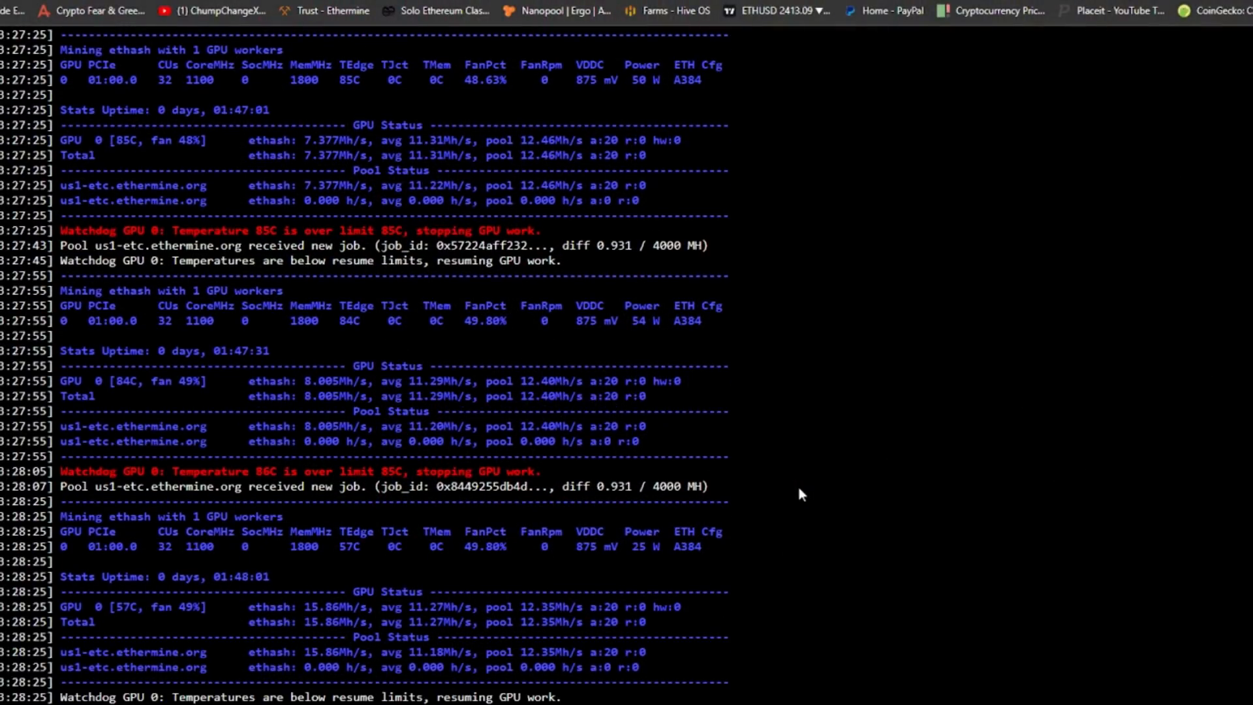